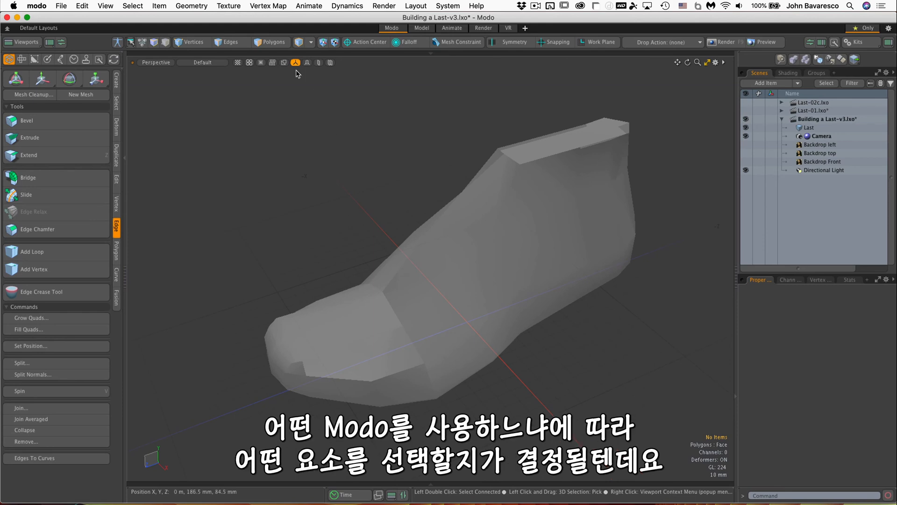
# Try edge selection by picking a few edges on the instep.
pyautogui.click(273, 41)
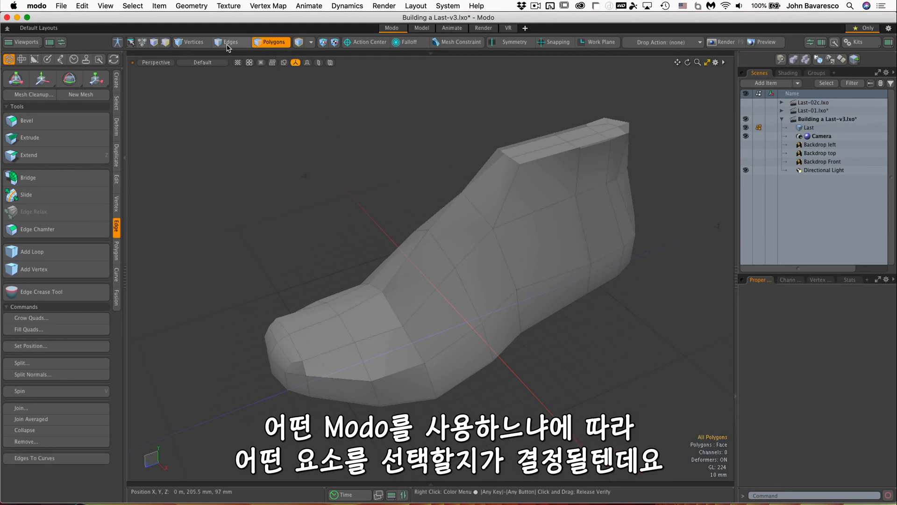
pyautogui.click(230, 41)
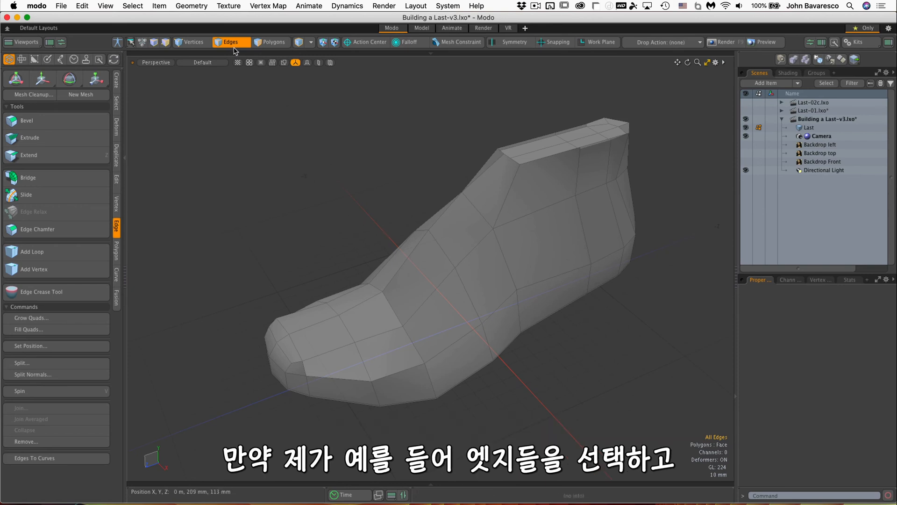
pyautogui.moveTo(435, 291)
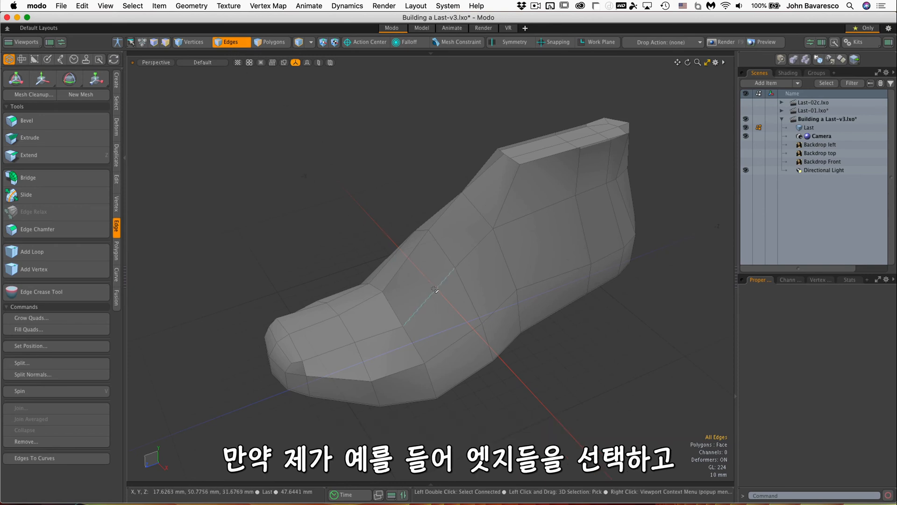
pyautogui.click(440, 295)
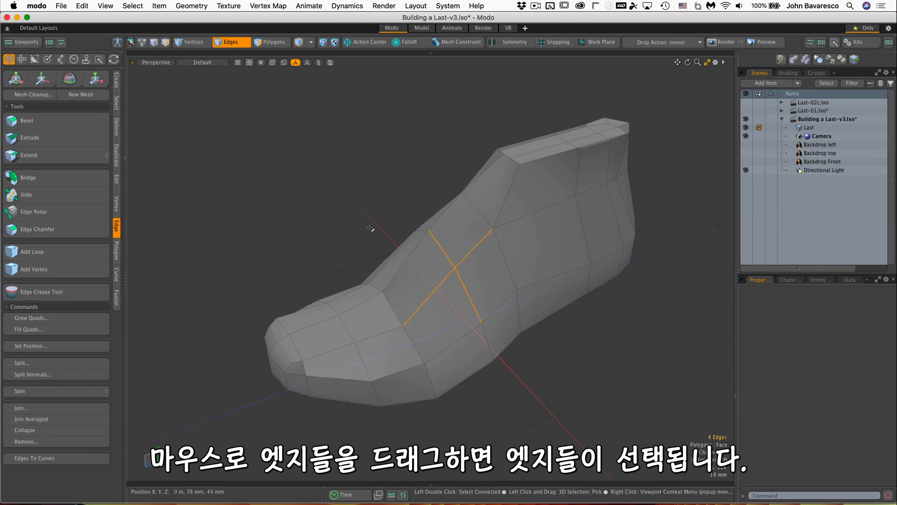
# Paint-select instep polygons, clear them, and switch to Vertices mode.
pyautogui.click(271, 42)
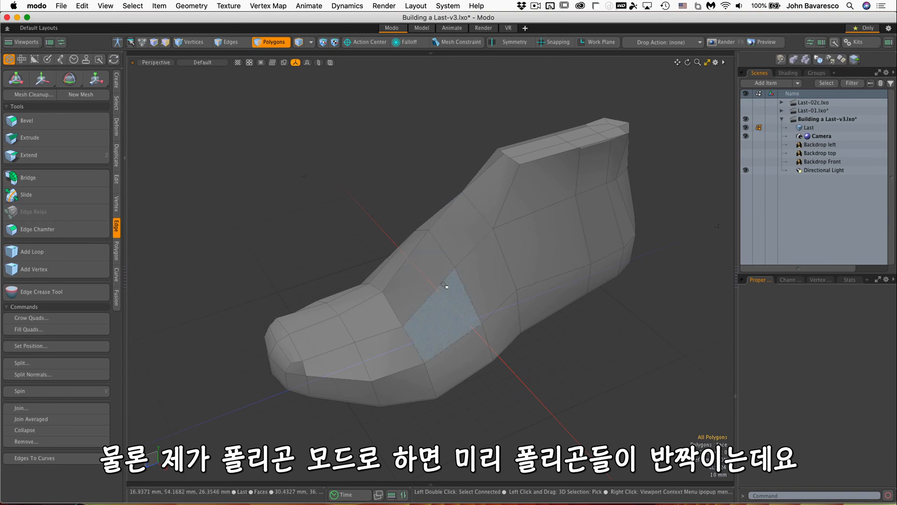
pyautogui.click(455, 229)
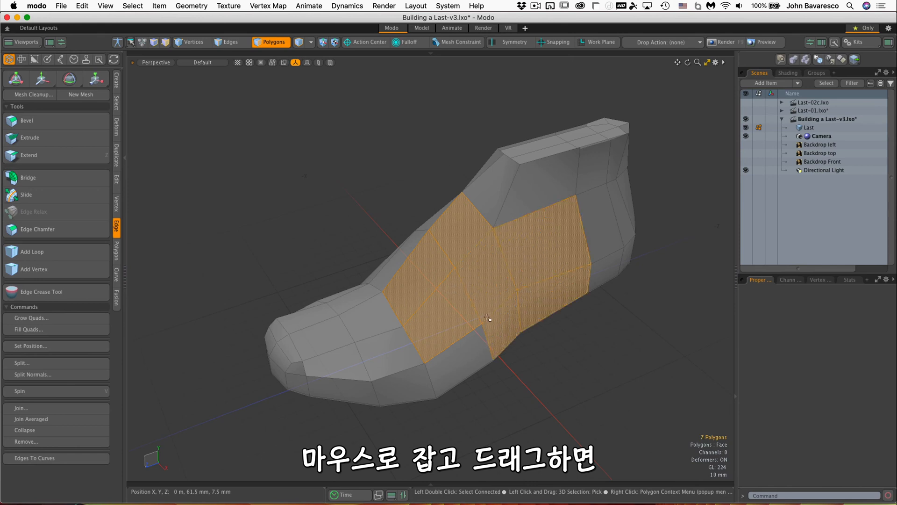
pyautogui.click(150, 132)
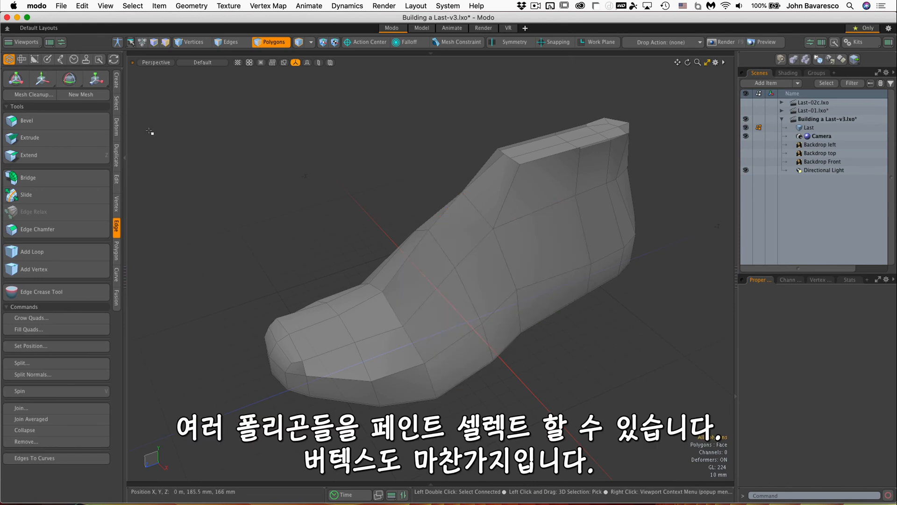
pyautogui.click(193, 41)
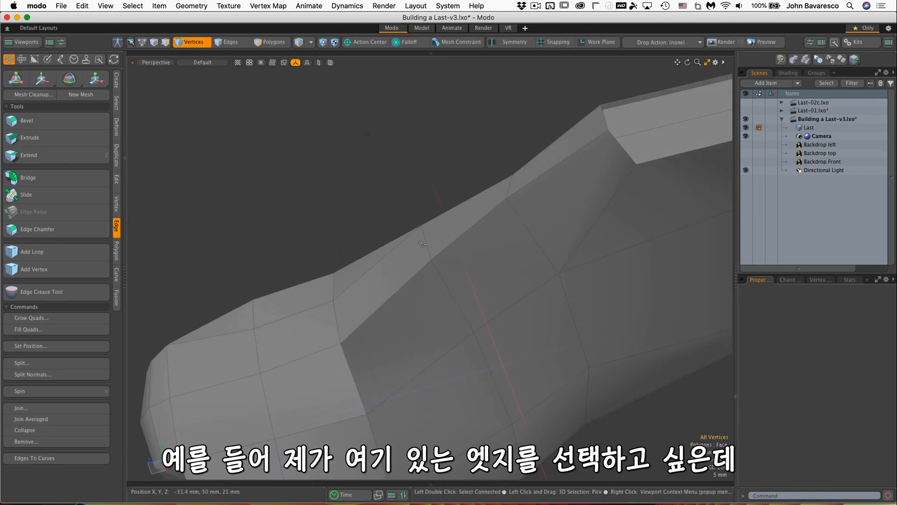
# Select two edges across the instep and ready them with Scale, then the Move tool.
pyautogui.click(230, 42)
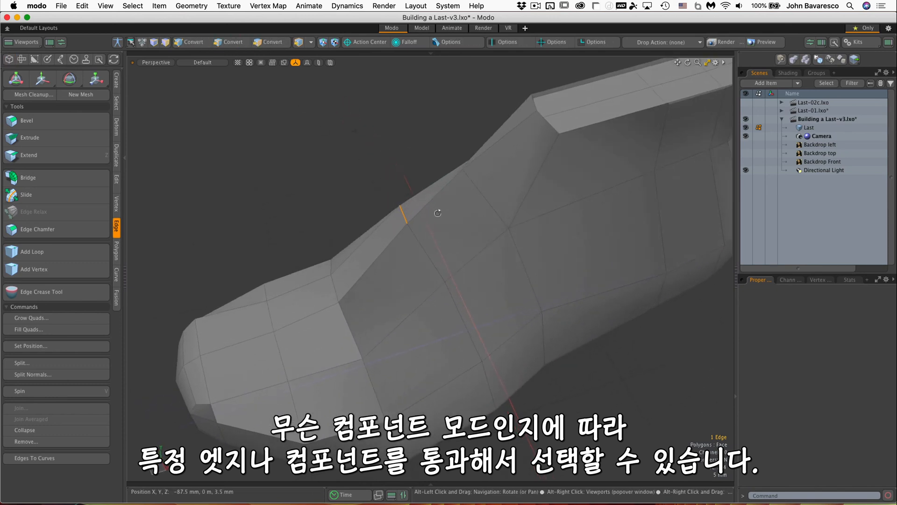
pyautogui.click(230, 41)
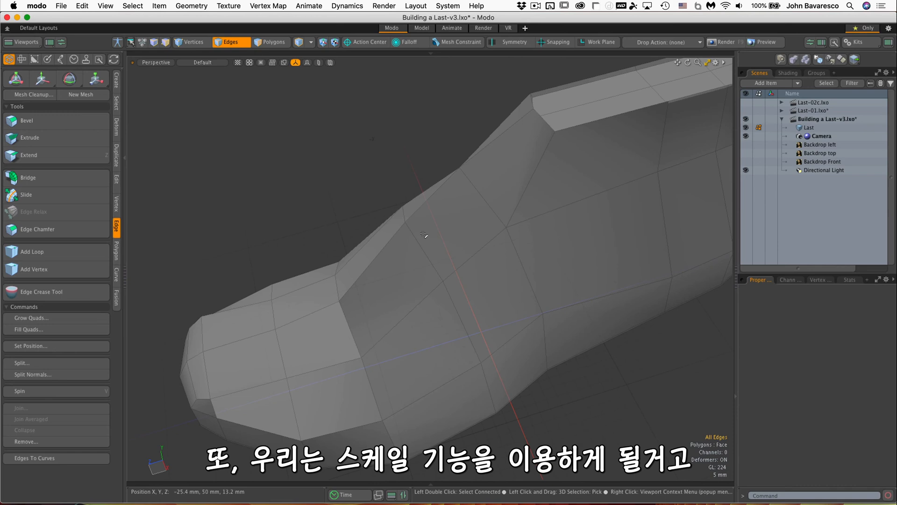
pyautogui.click(449, 263)
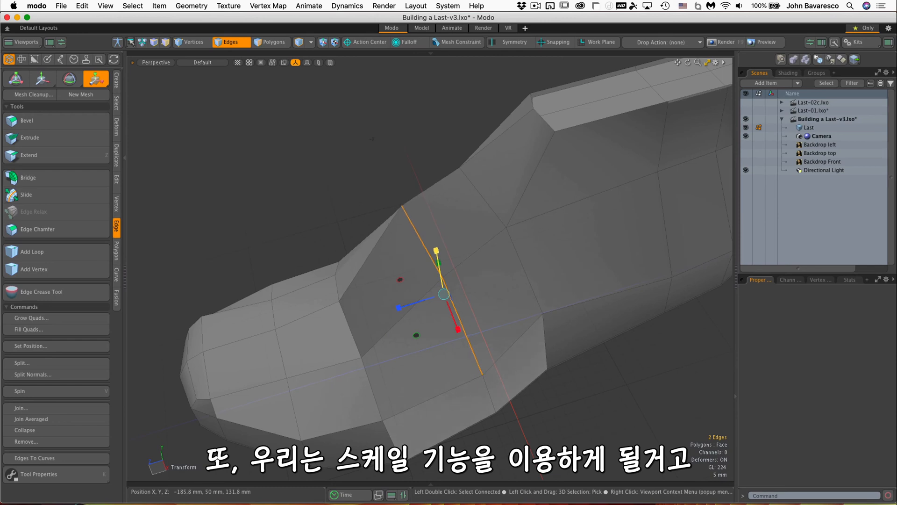
pyautogui.click(42, 79)
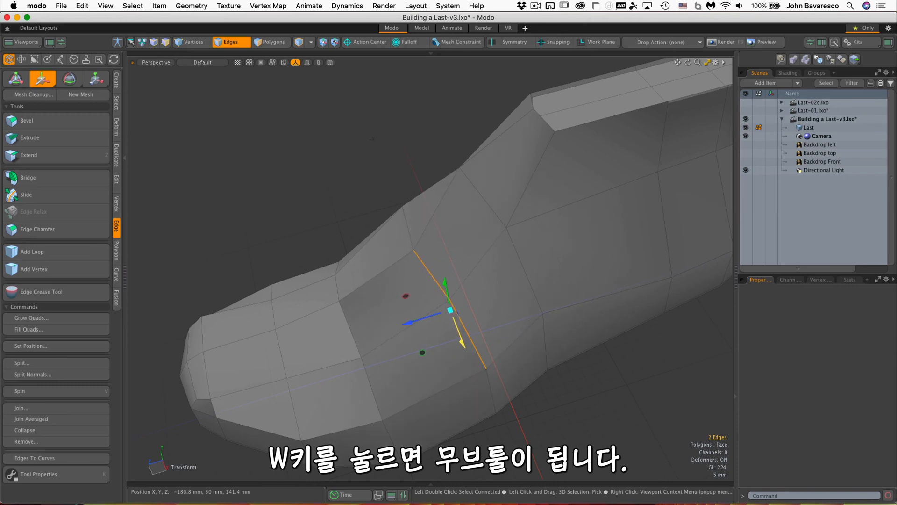
pyautogui.press('w')
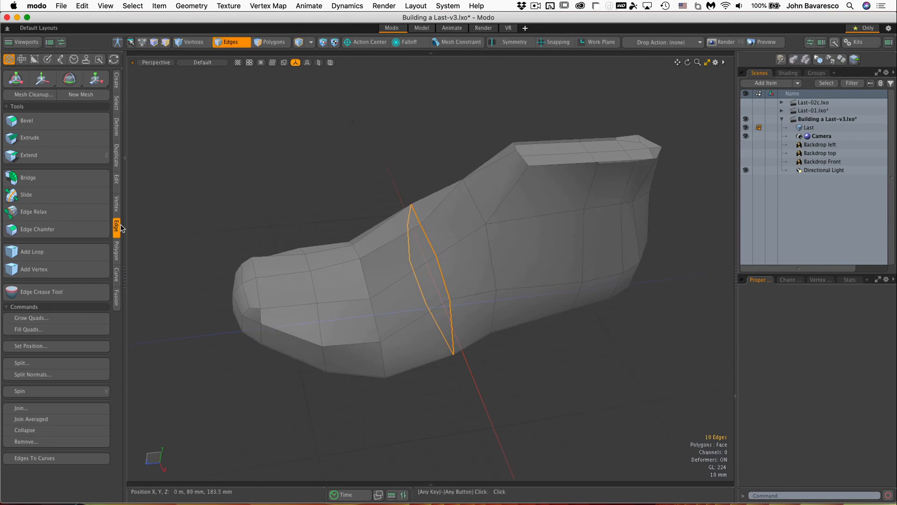
pyautogui.moveTo(54, 194)
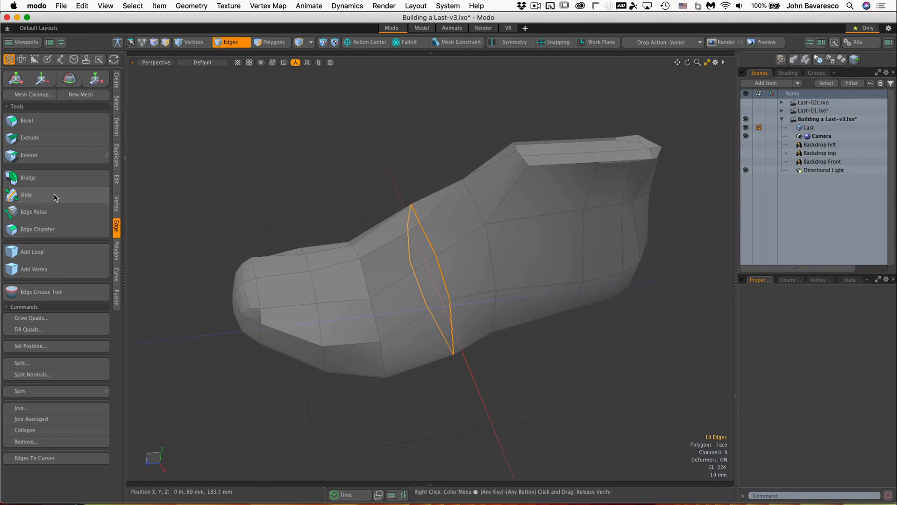
# Slide the selected 10-edge midsection loop along its neighbouring polygons.
pyautogui.click(27, 195)
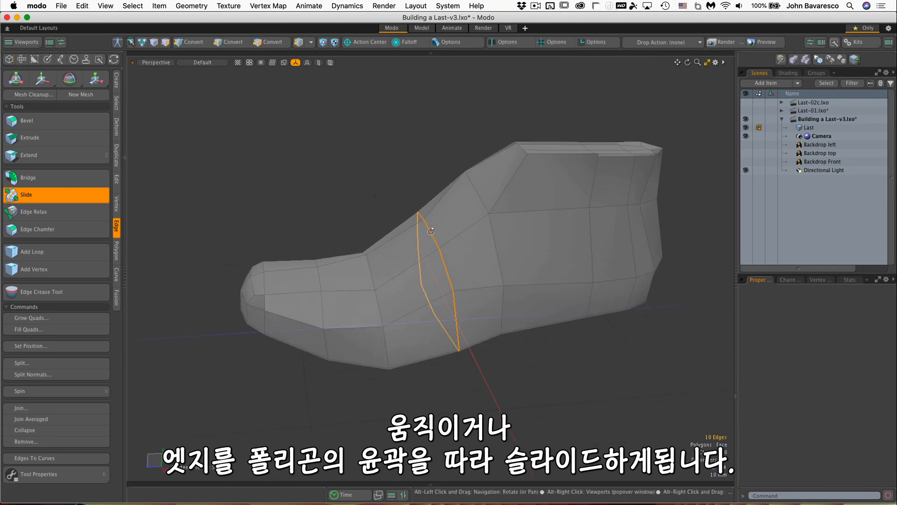
pyautogui.click(230, 41)
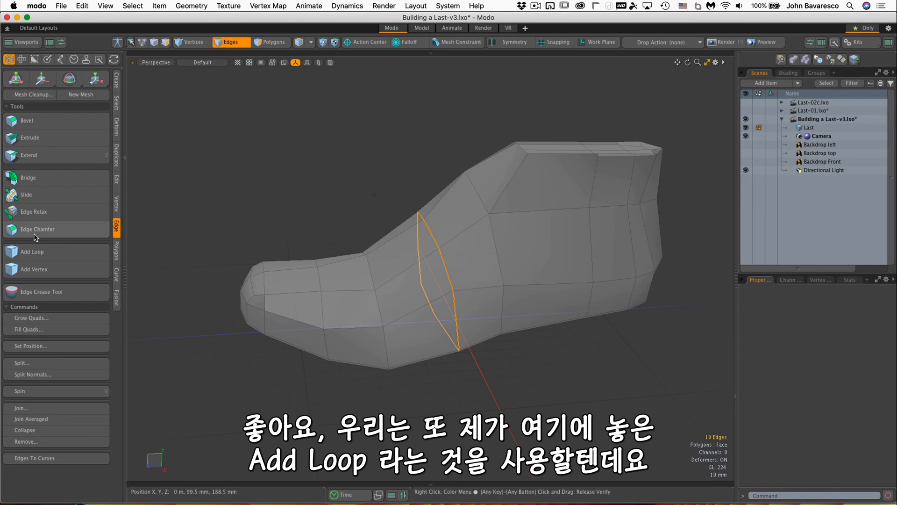
# Clear the edge selection and preview a new loop at the heel with Add Loop.
pyautogui.click(260, 173)
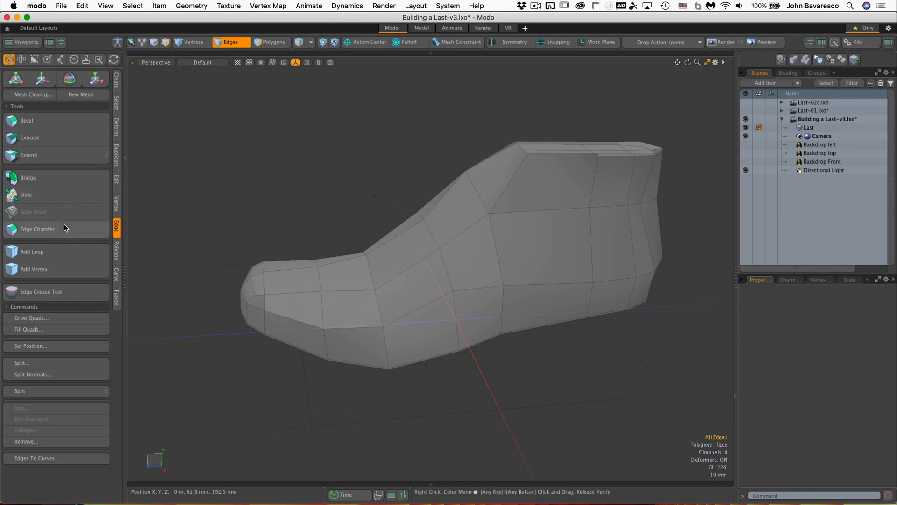
pyautogui.click(31, 251)
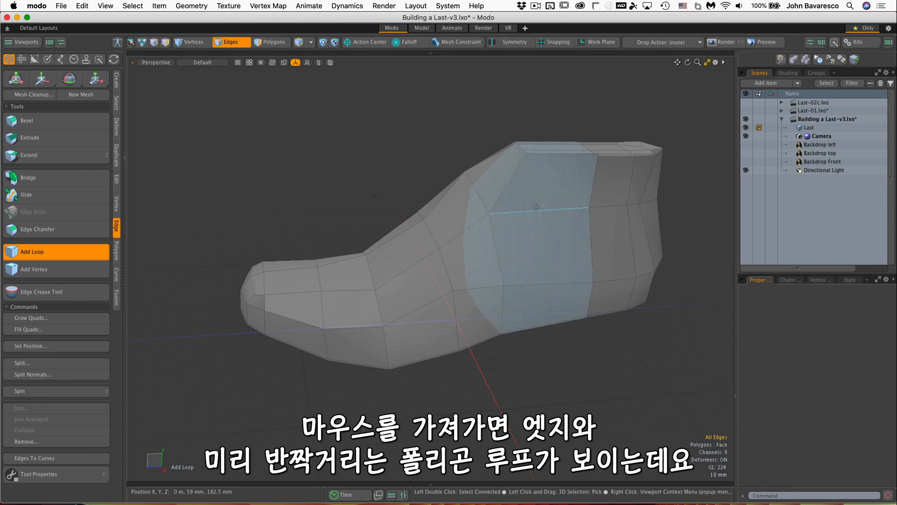
pyautogui.moveTo(538, 210)
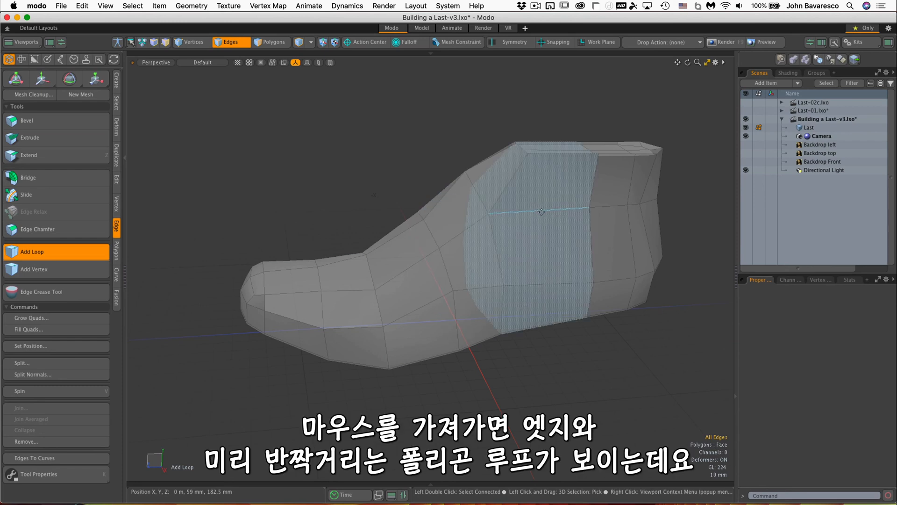
pyautogui.moveTo(549, 156)
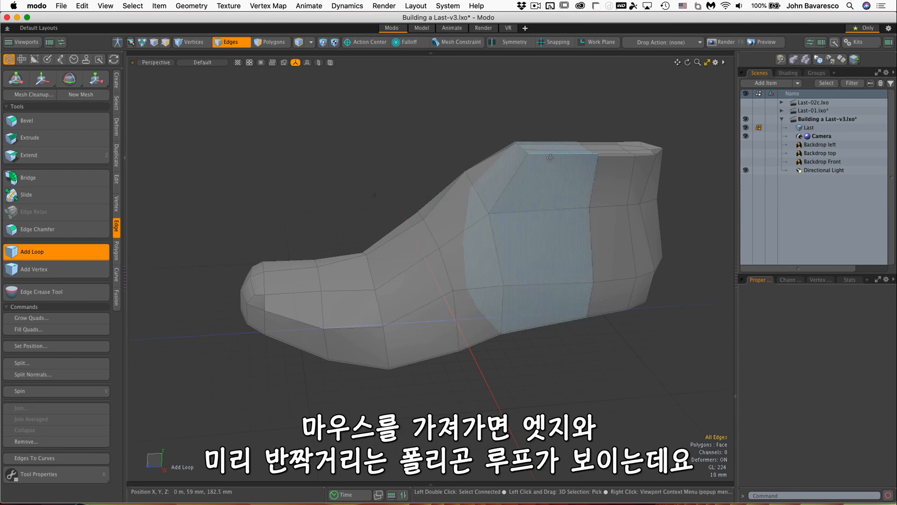
pyautogui.moveTo(544, 210)
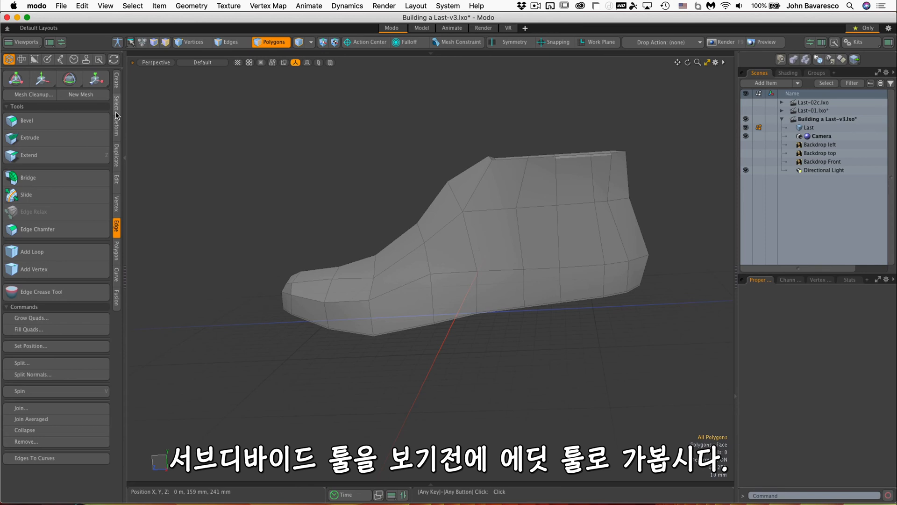
pyautogui.moveTo(117, 180)
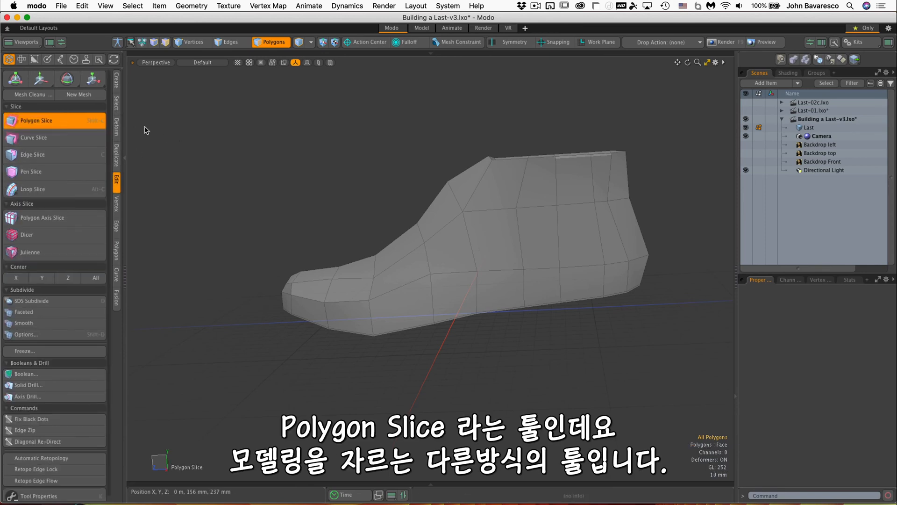
pyautogui.moveTo(508, 122)
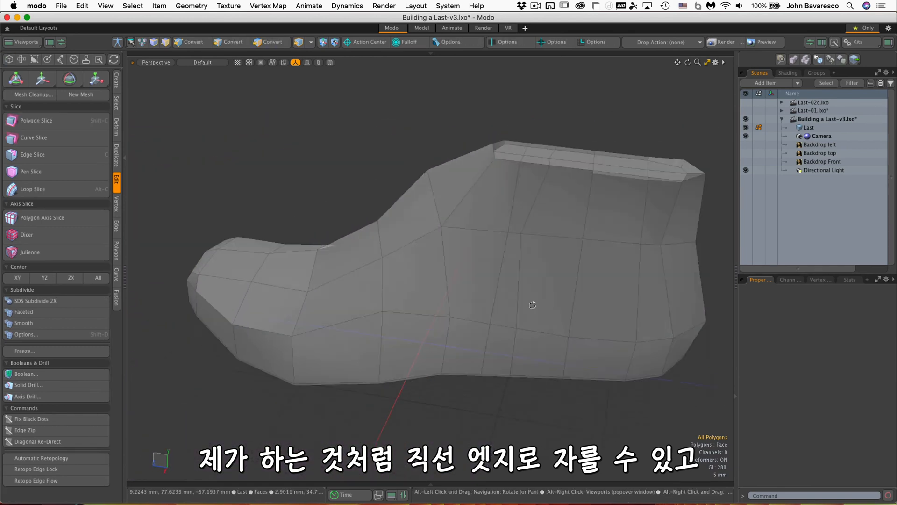
# Slice a straight vertical edge loop across the whole last, toggling Polygons and Edges modes.
pyautogui.click(270, 41)
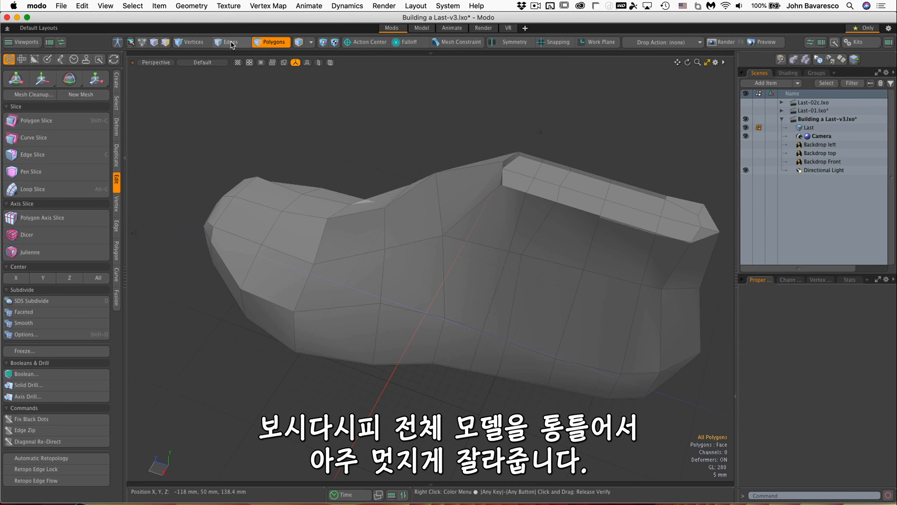
pyautogui.click(230, 41)
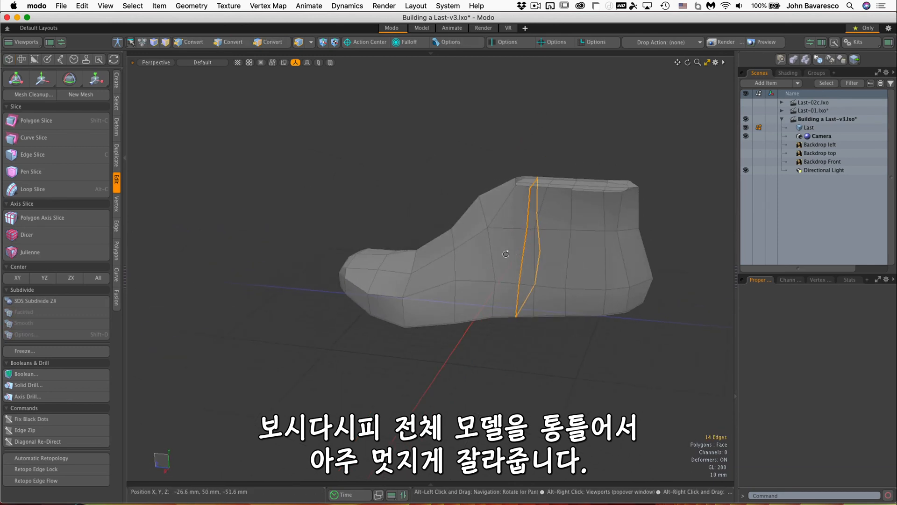
pyautogui.click(271, 42)
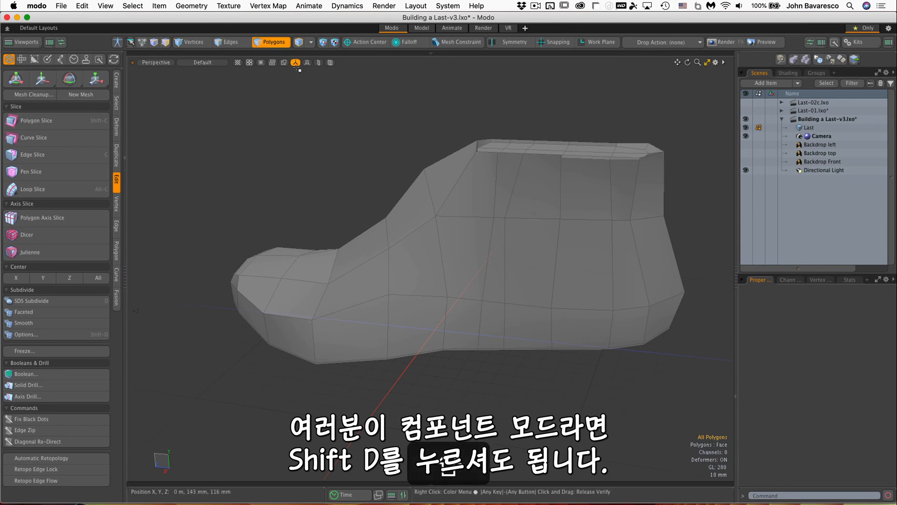
# Subdivide the entire last using the Faceted method in Subdivide Options.
pyautogui.click(26, 334)
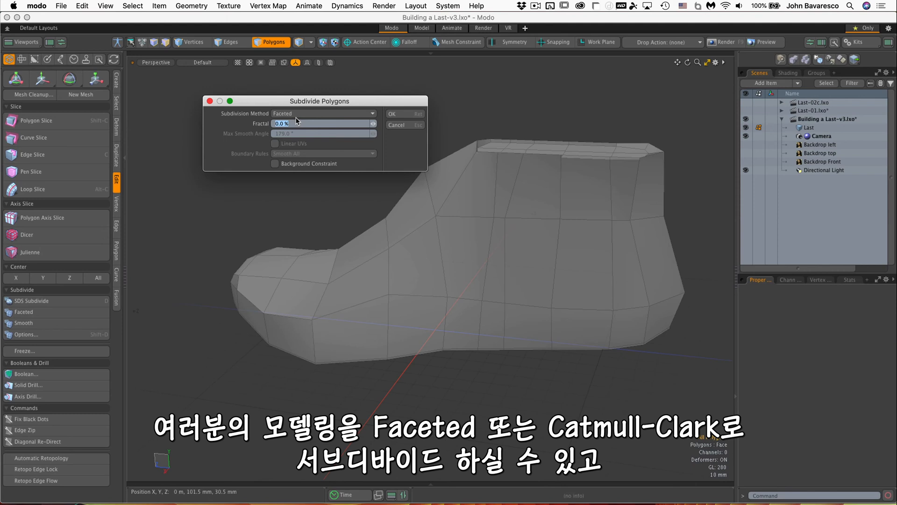
pyautogui.click(323, 113)
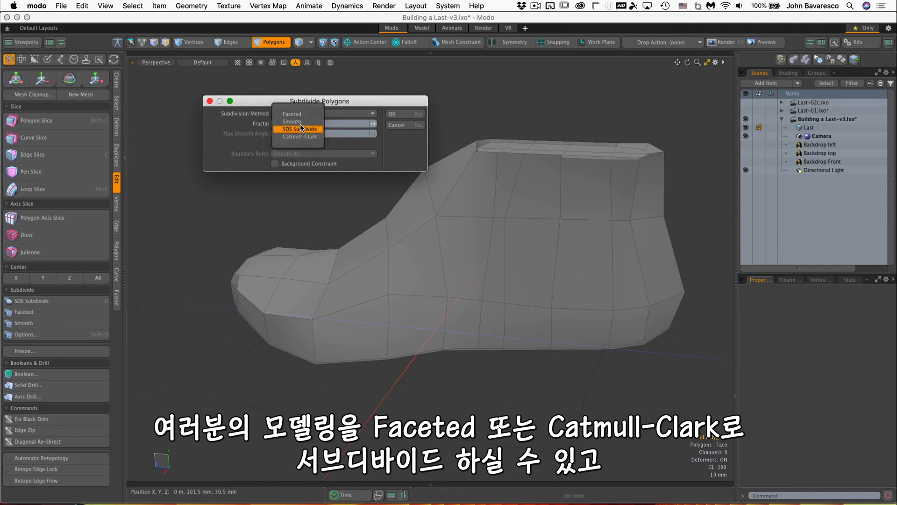
pyautogui.click(291, 113)
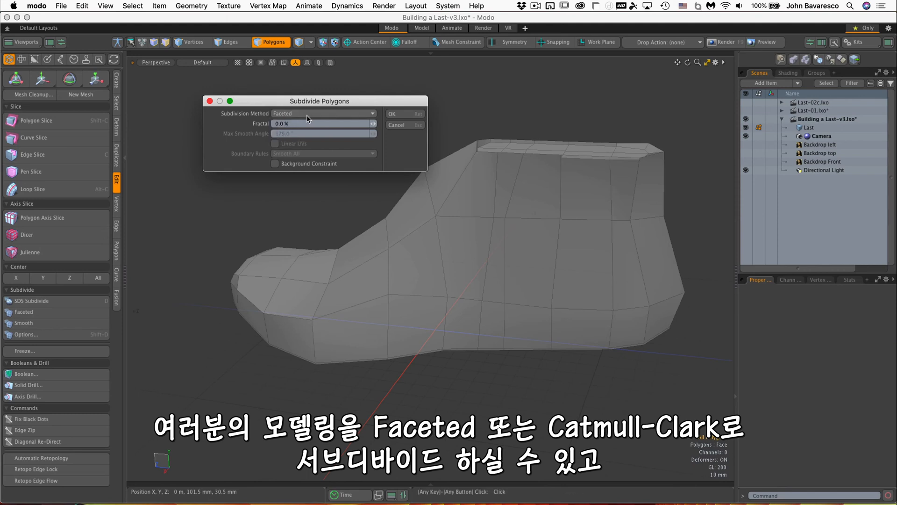
pyautogui.click(392, 113)
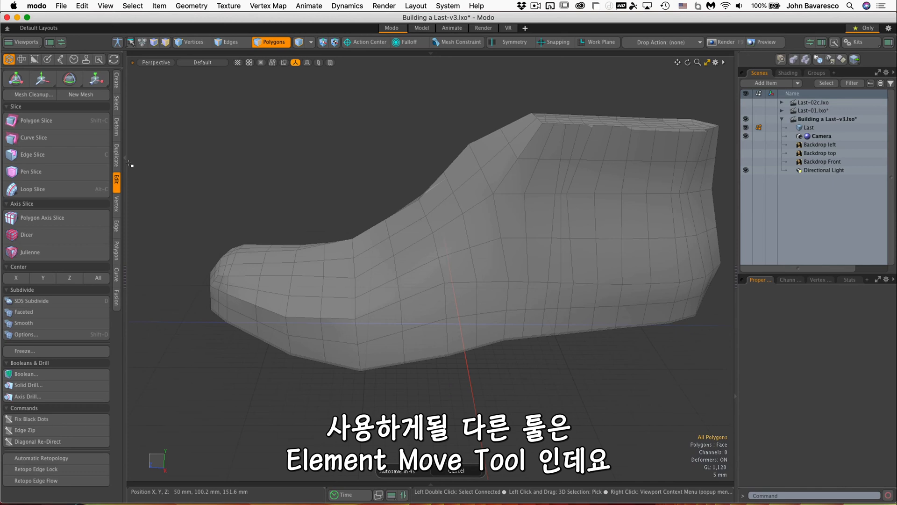
pyautogui.moveTo(117, 109)
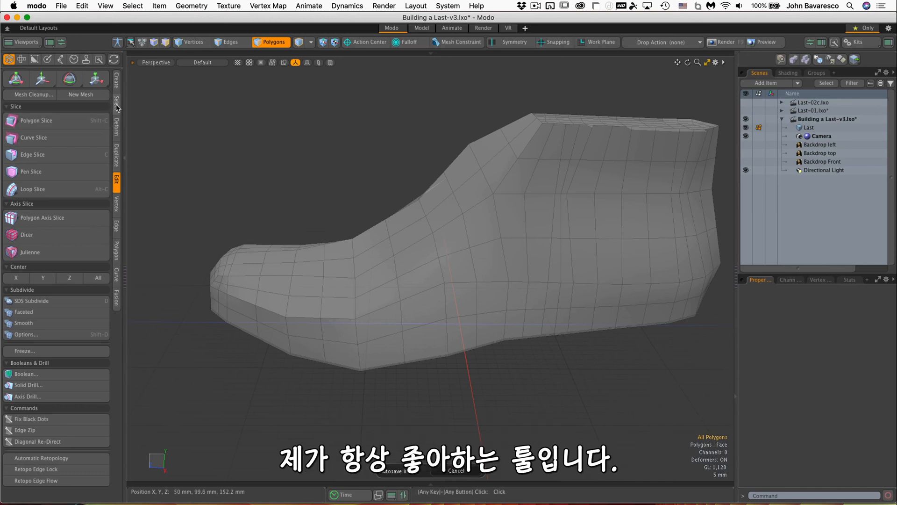
pyautogui.moveTo(143, 138)
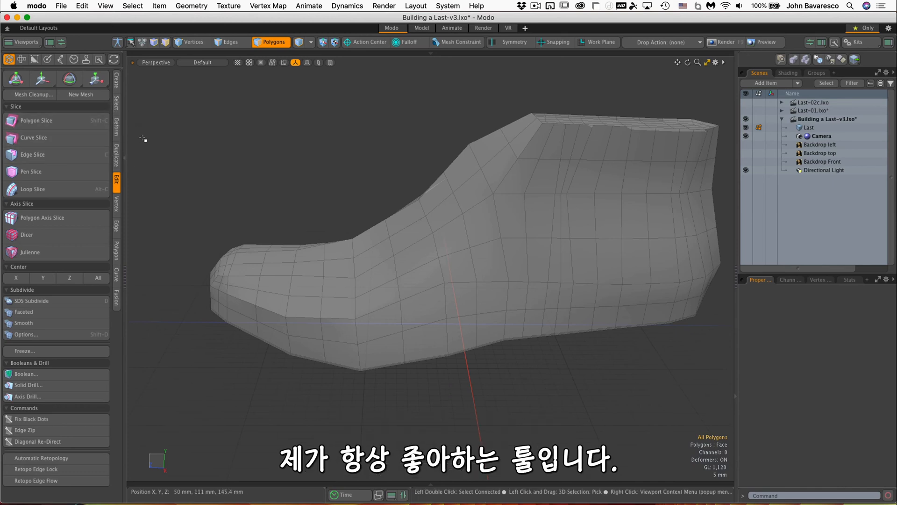
# Move surface patches near the front, heel and instep with Element Move.
pyautogui.click(117, 127)
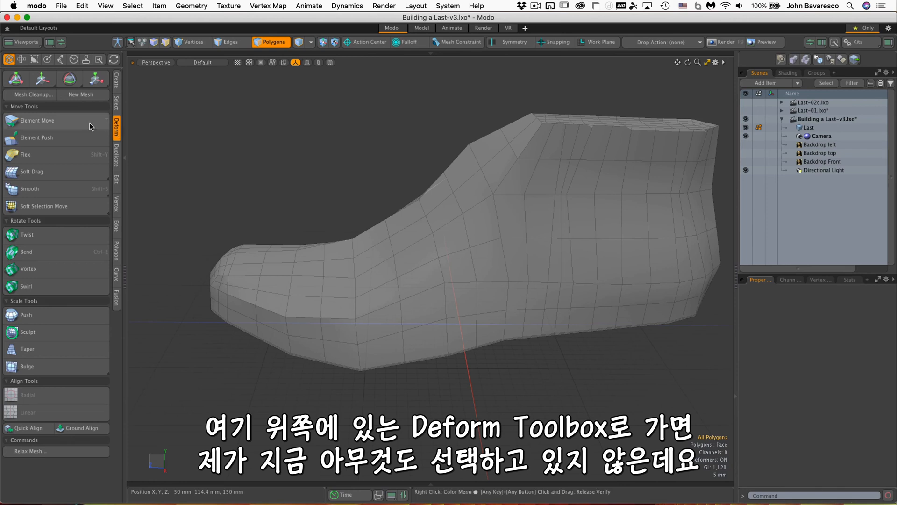
pyautogui.click(38, 120)
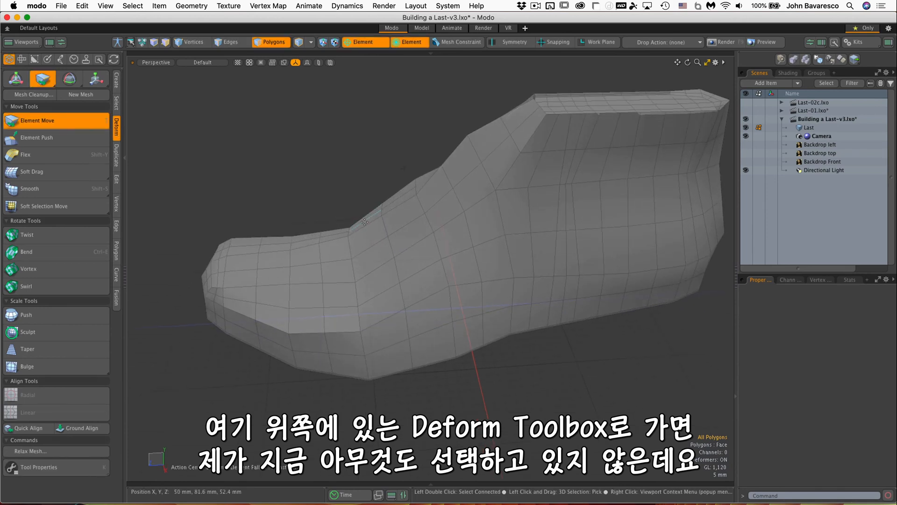
pyautogui.click(344, 232)
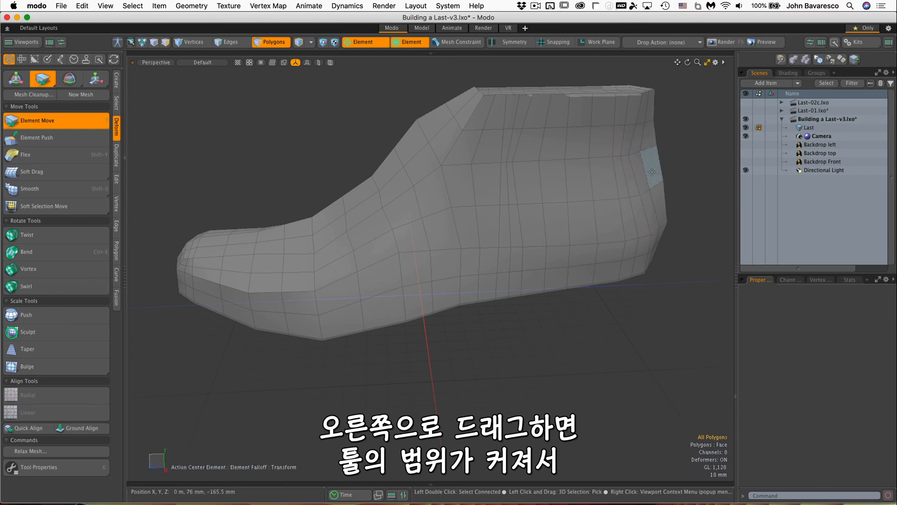
pyautogui.click(651, 172)
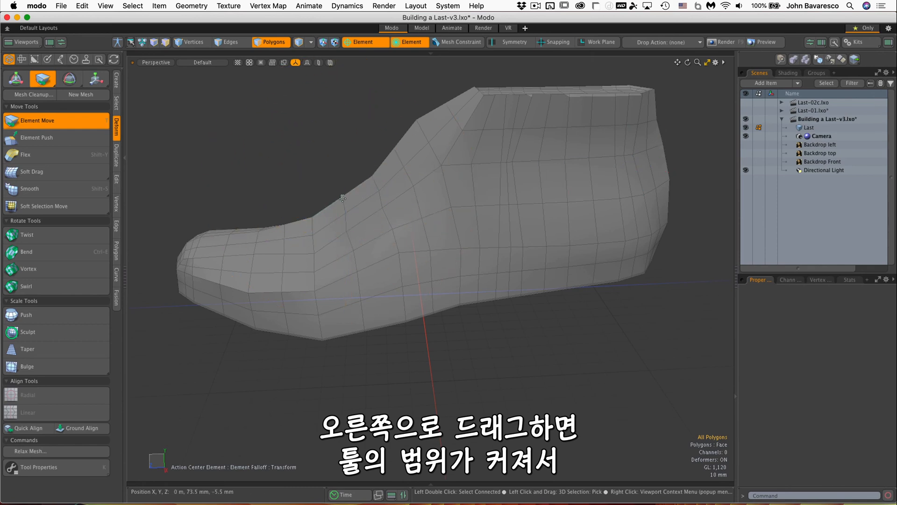
pyautogui.click(342, 197)
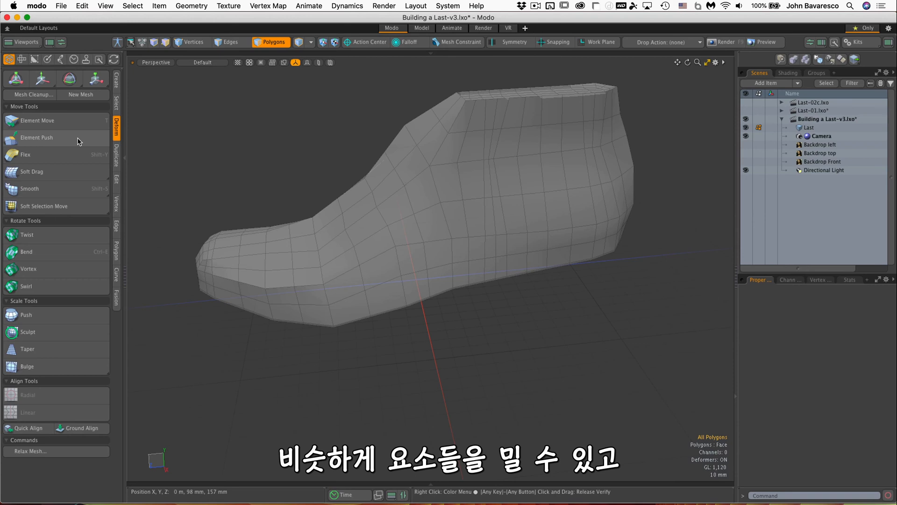
# Activate Element Push and push the surface near the instep.
pyautogui.click(36, 137)
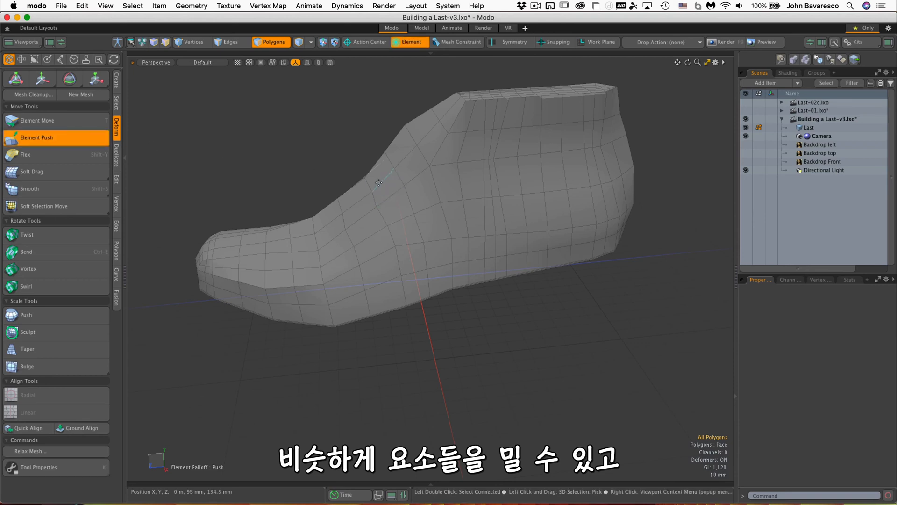
pyautogui.click(378, 182)
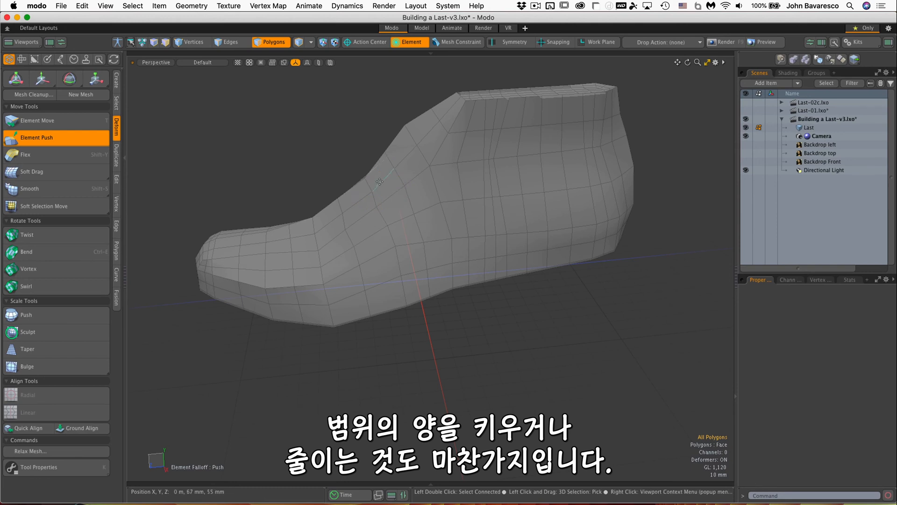
pyautogui.moveTo(379, 179)
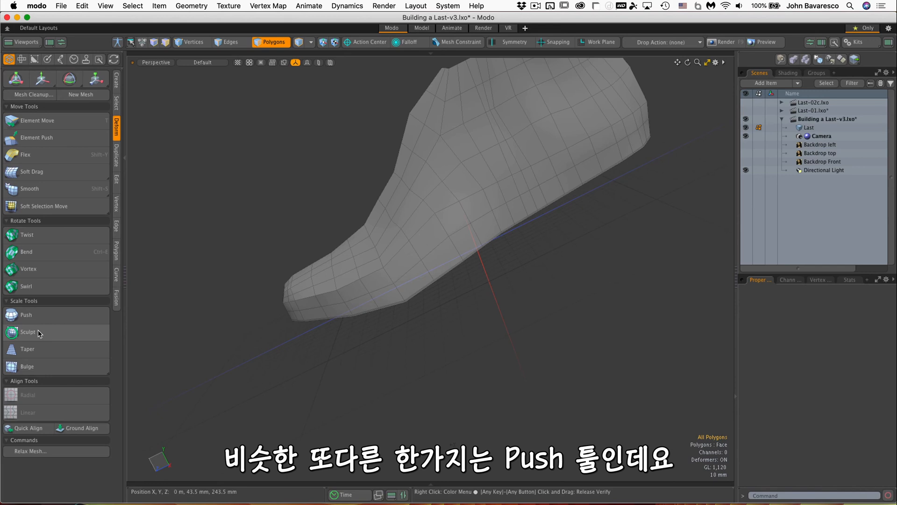
pyautogui.moveTo(246, 116)
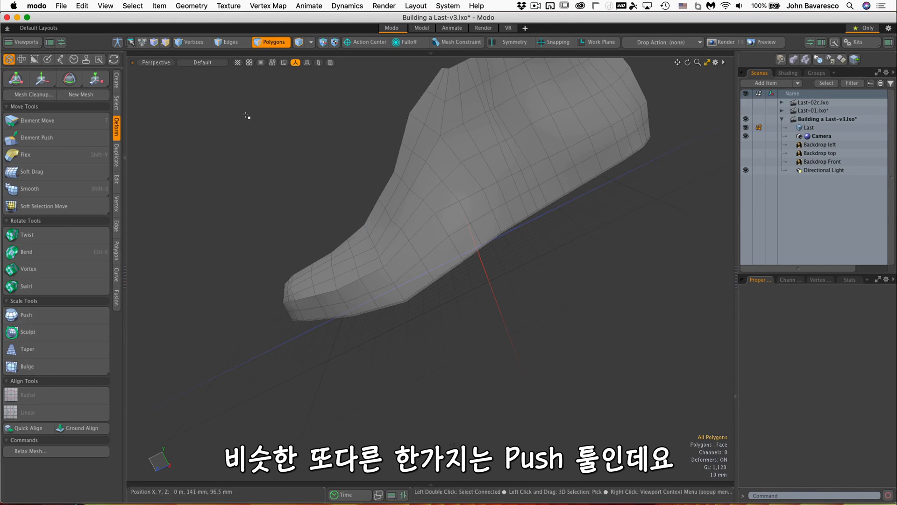
# Push the five toe edges to dent a groove, then return to Edges mode.
pyautogui.click(230, 42)
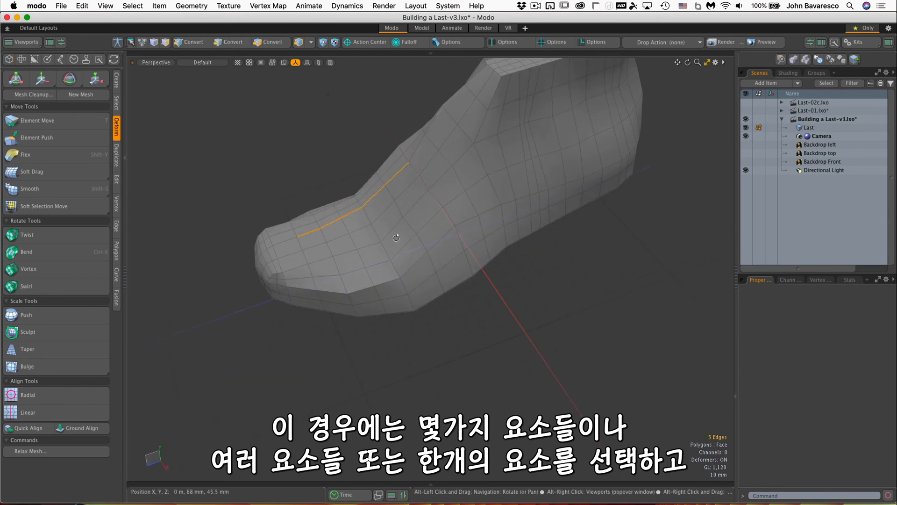
pyautogui.click(26, 315)
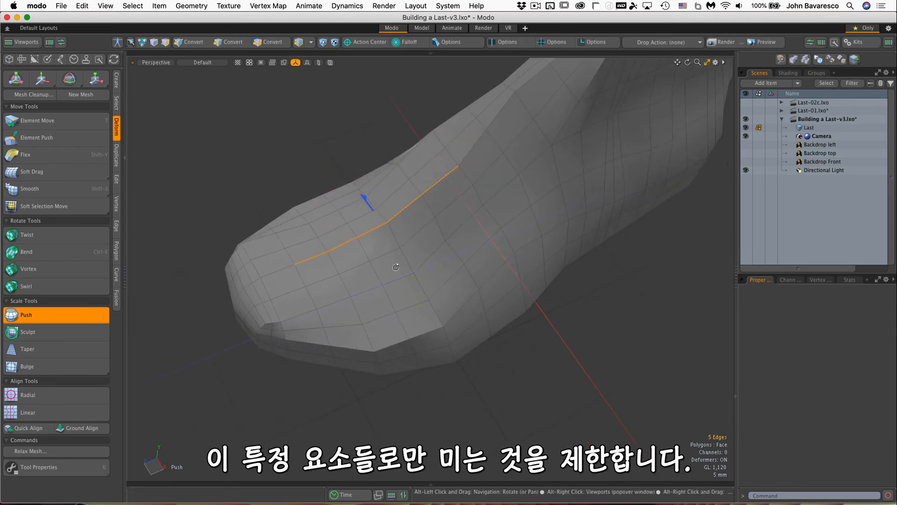
pyautogui.click(230, 42)
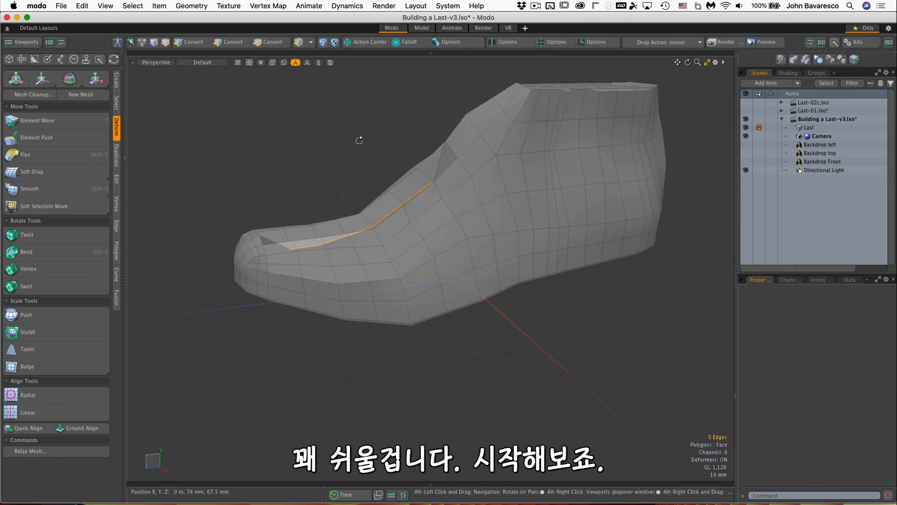
pyautogui.click(229, 41)
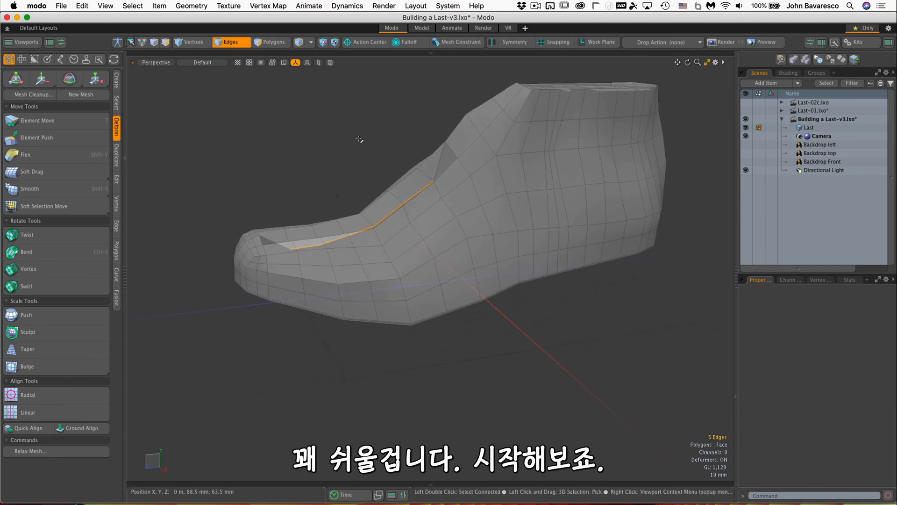